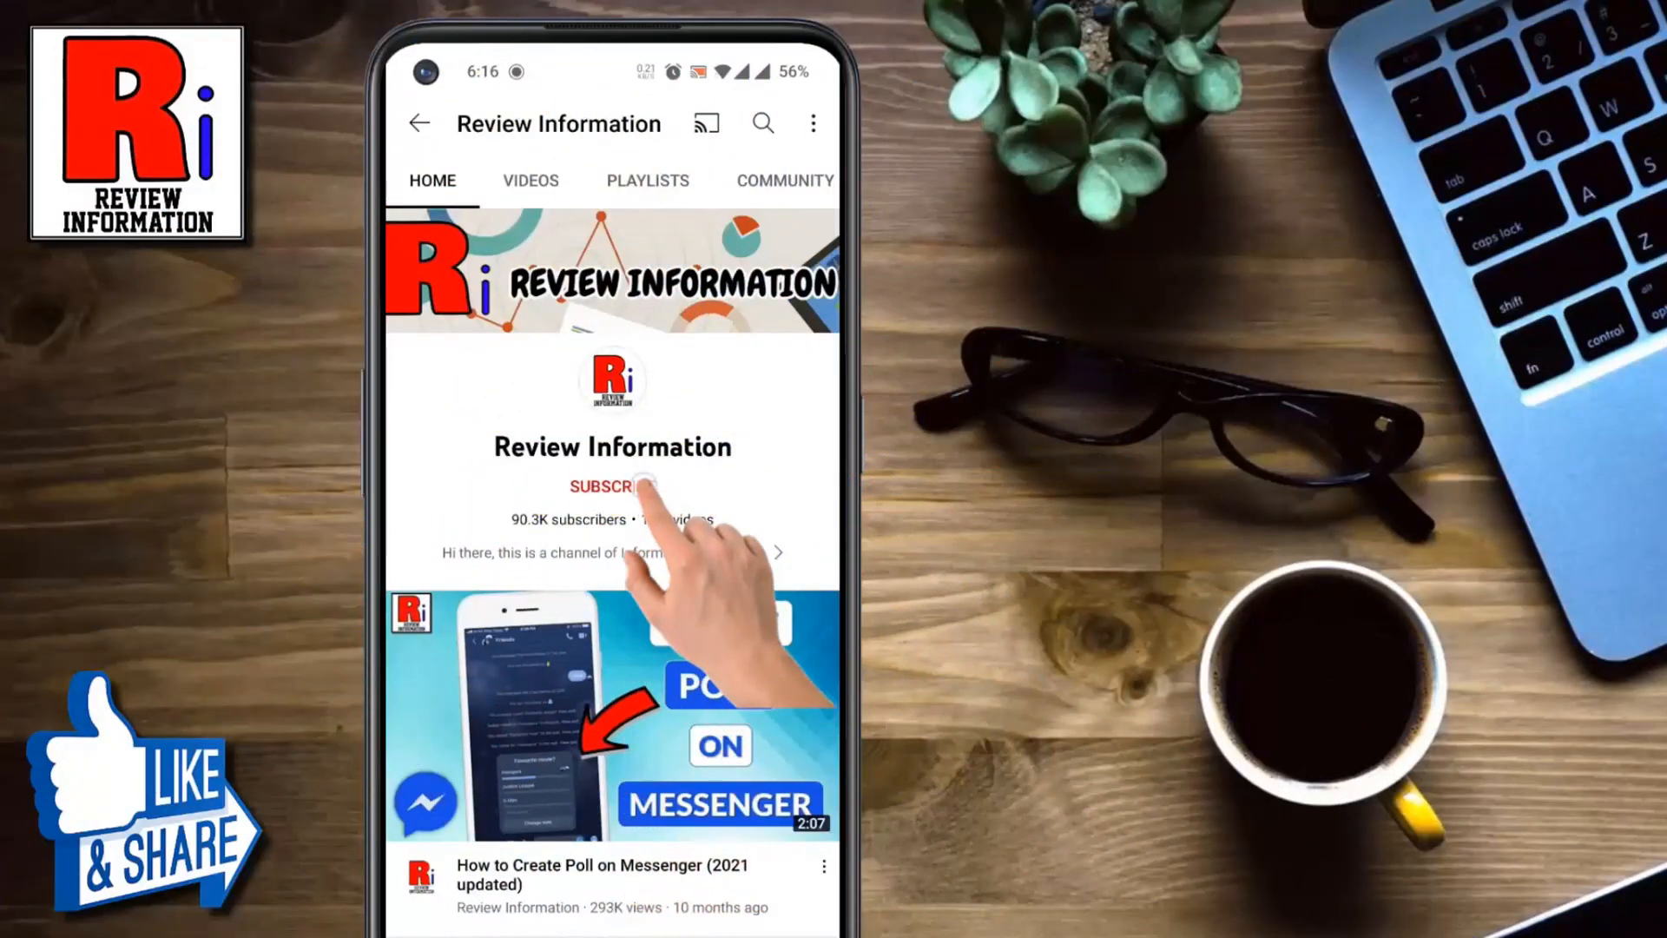
# Step: Subscribe to the Review Information channel, then open Apple Tech Pro's chat from the contacts list
pyautogui.click(611, 487)
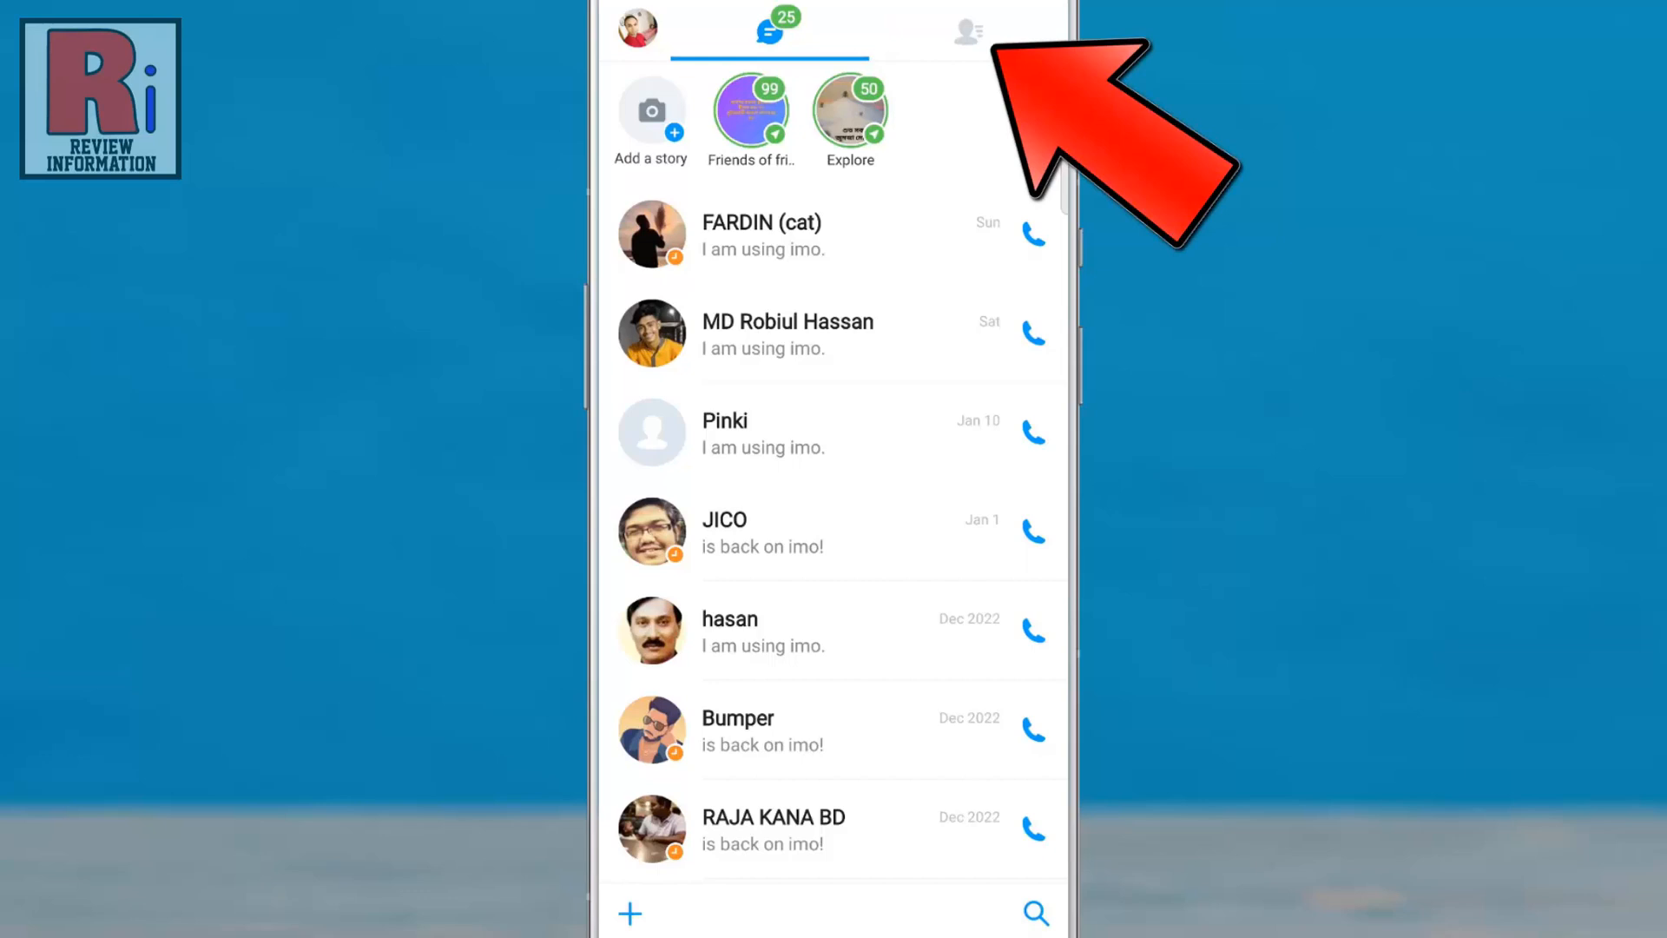
pyautogui.click(963, 29)
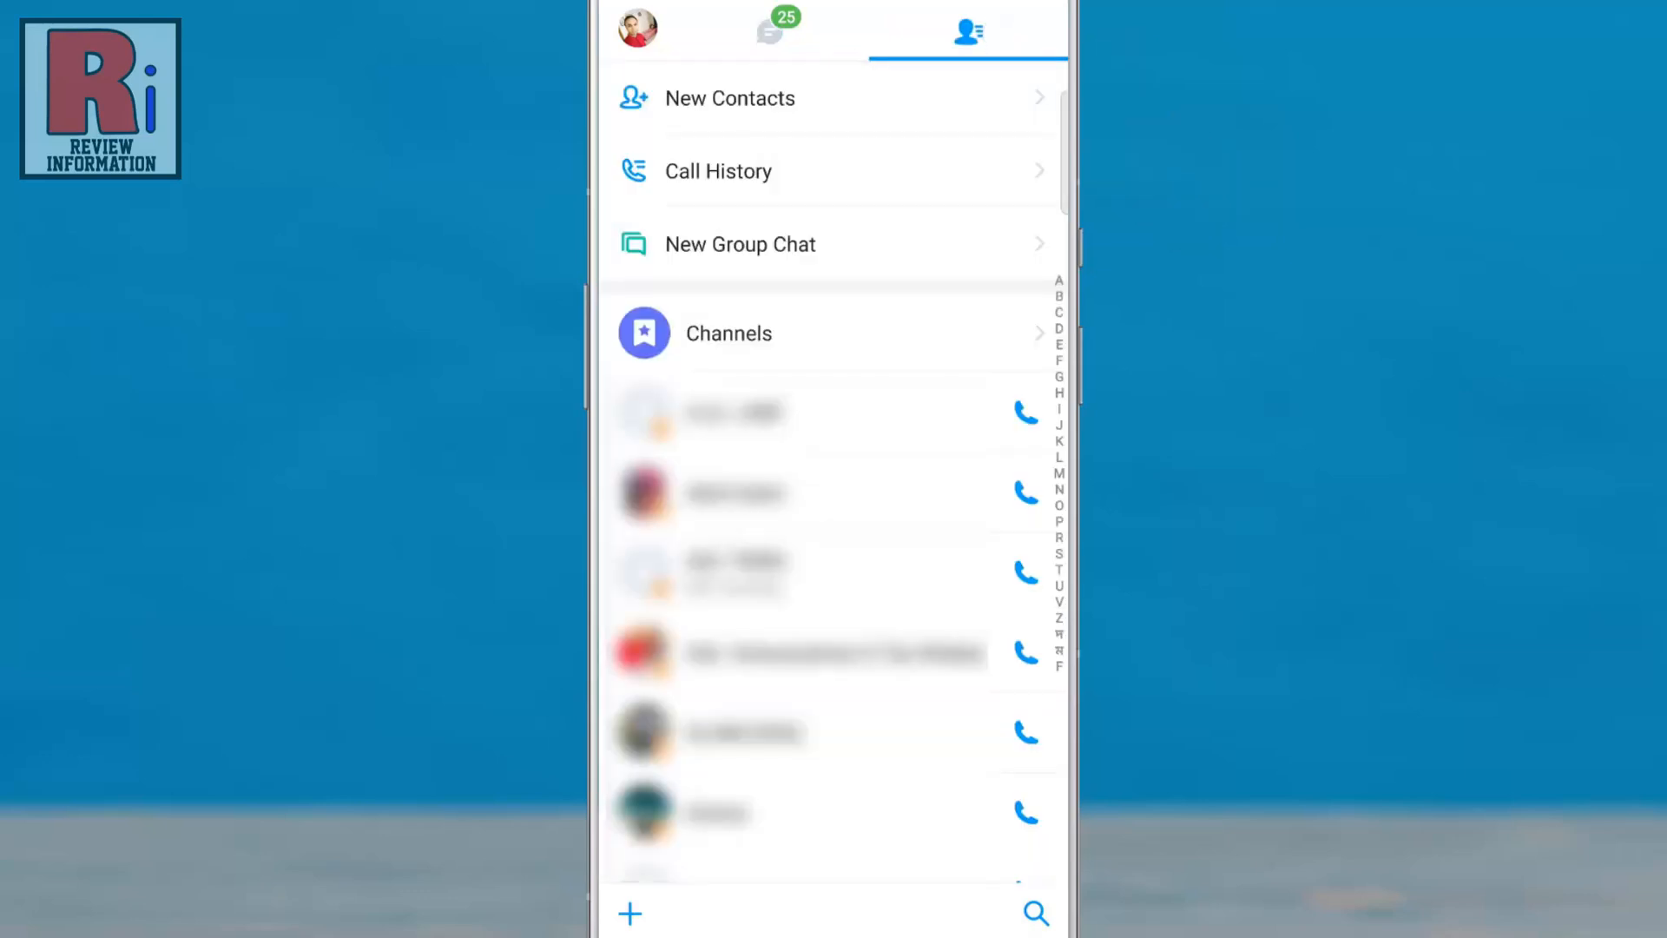
pyautogui.scroll(-3)
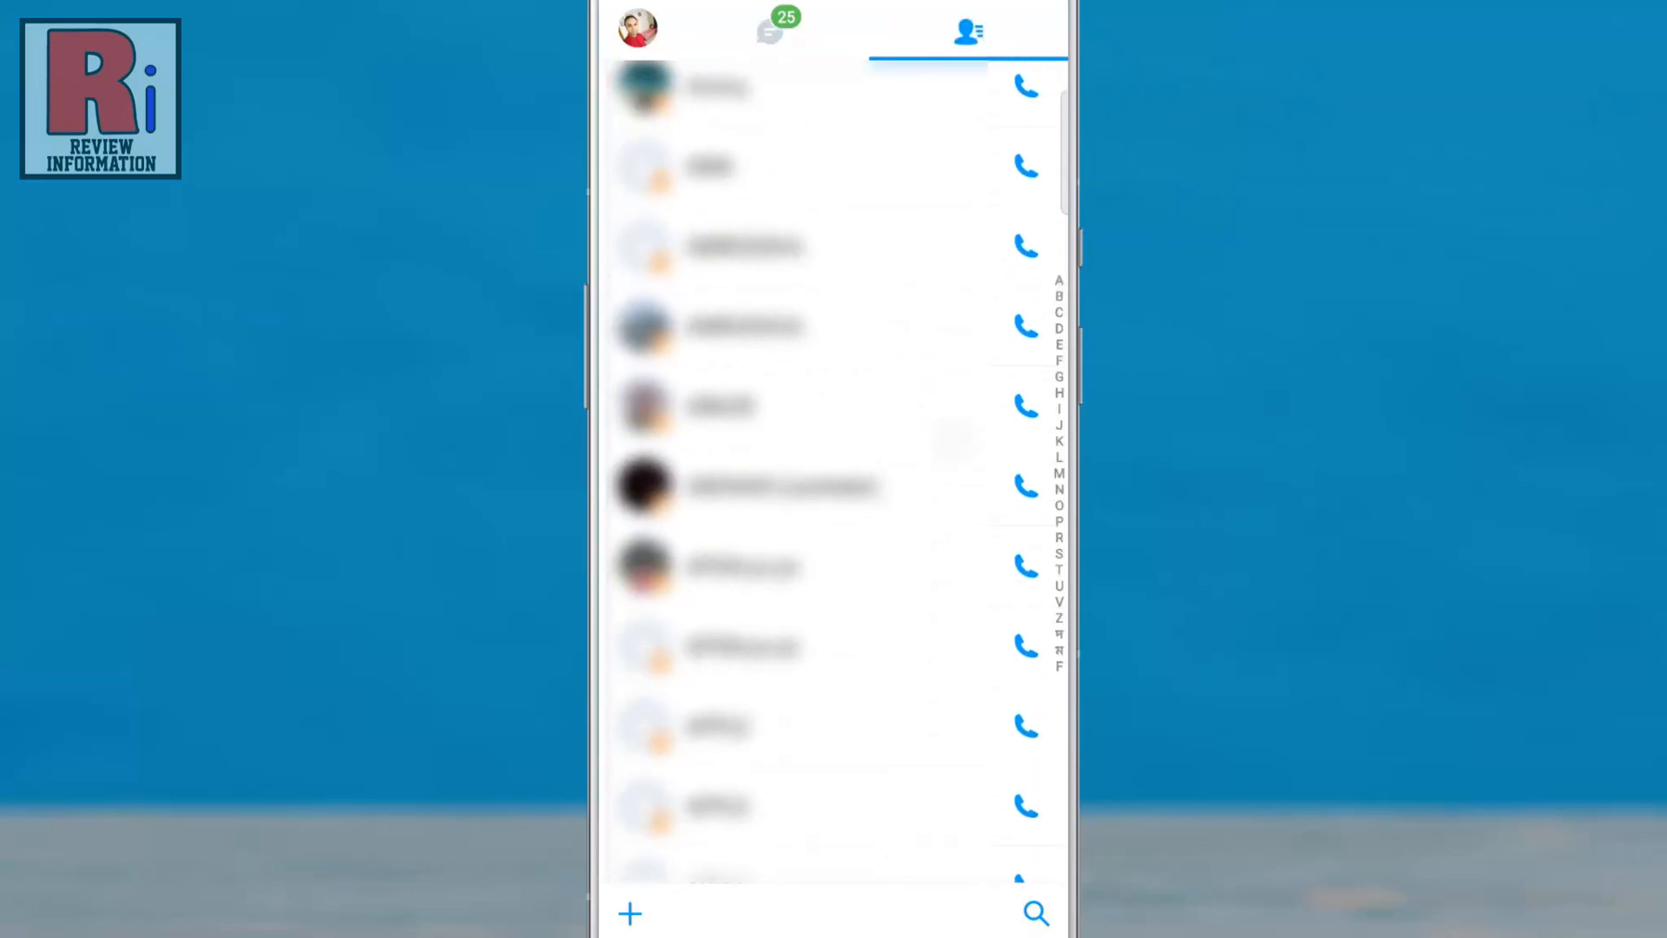
pyautogui.scroll(-3)
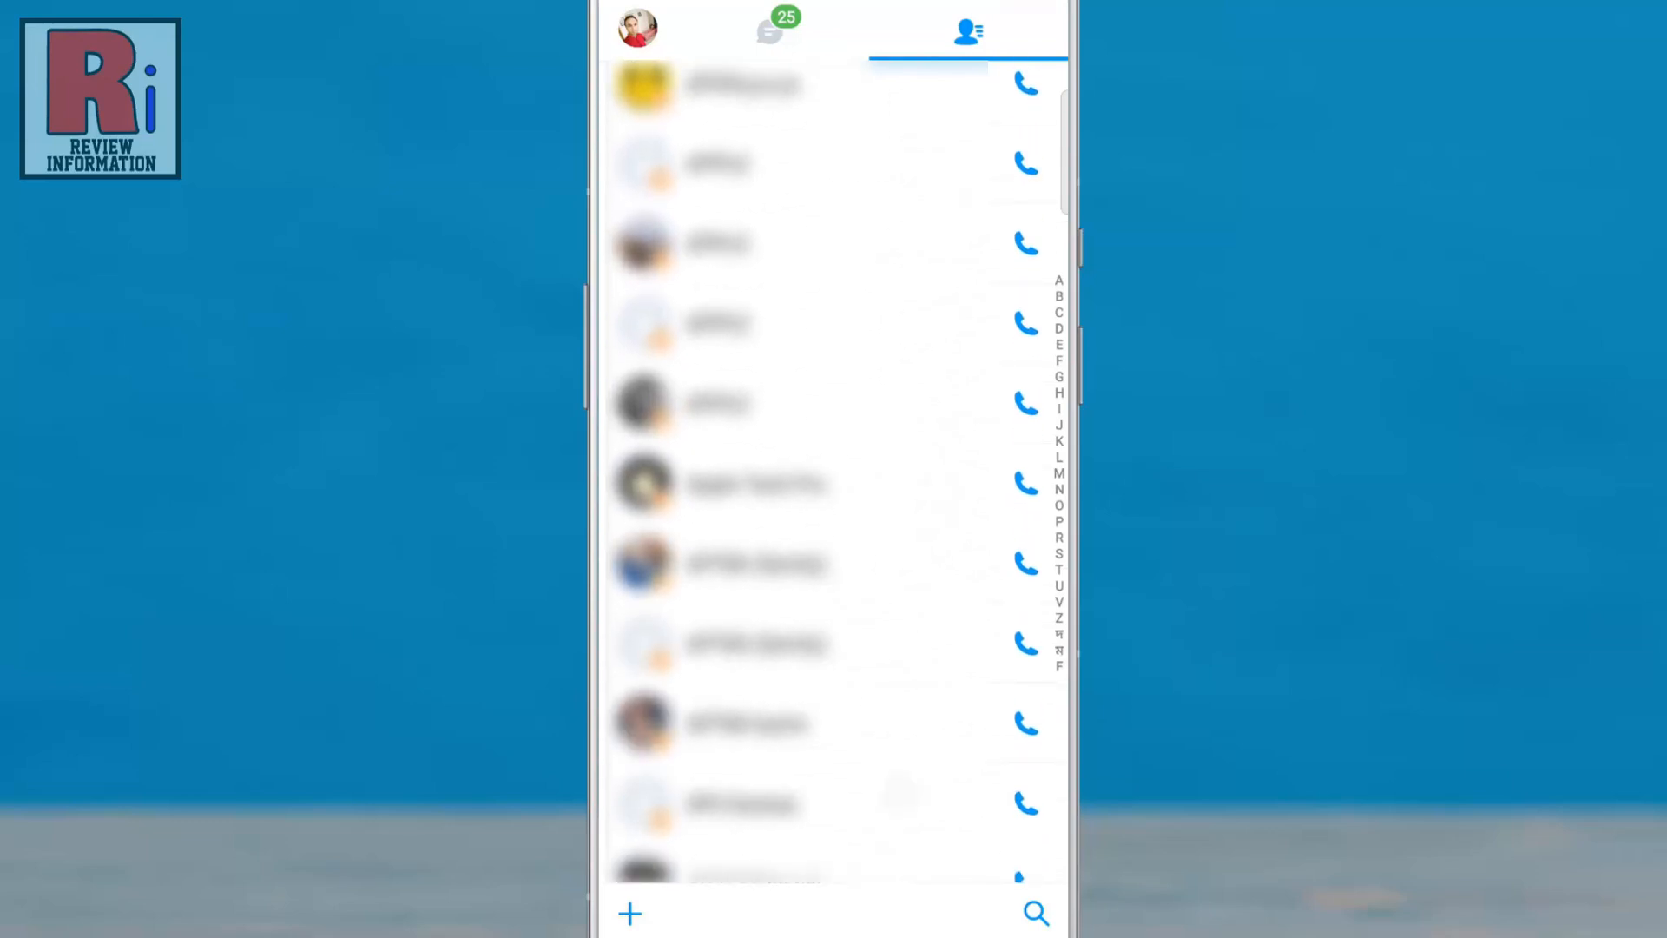
pyautogui.click(722, 484)
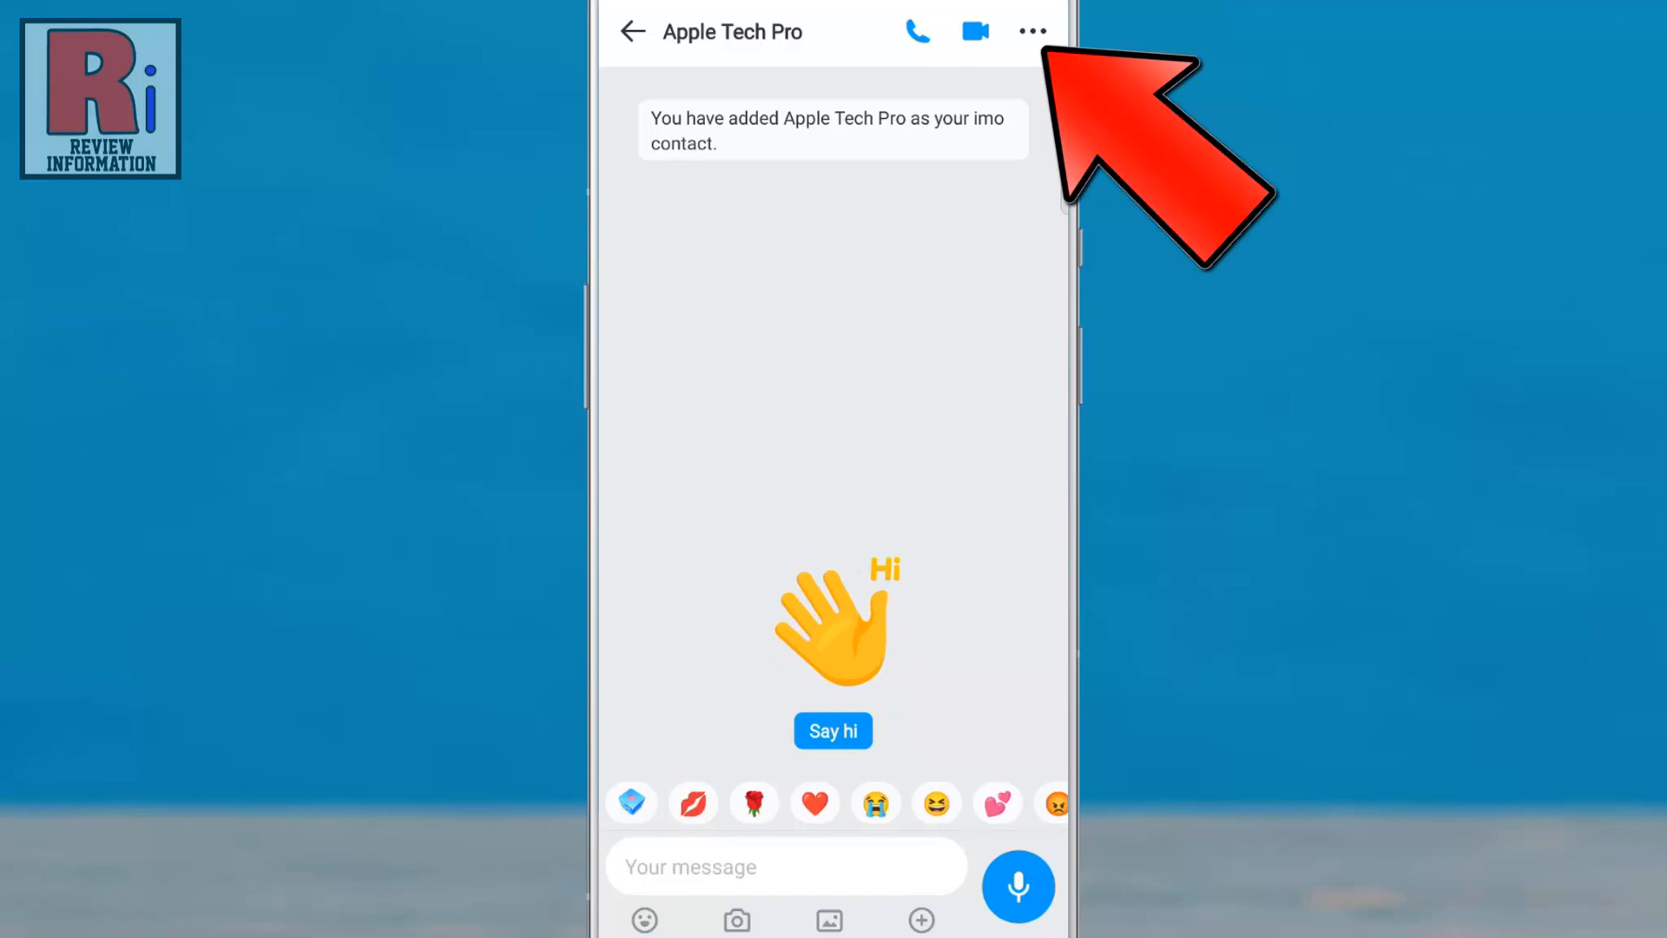
pyautogui.click(1029, 32)
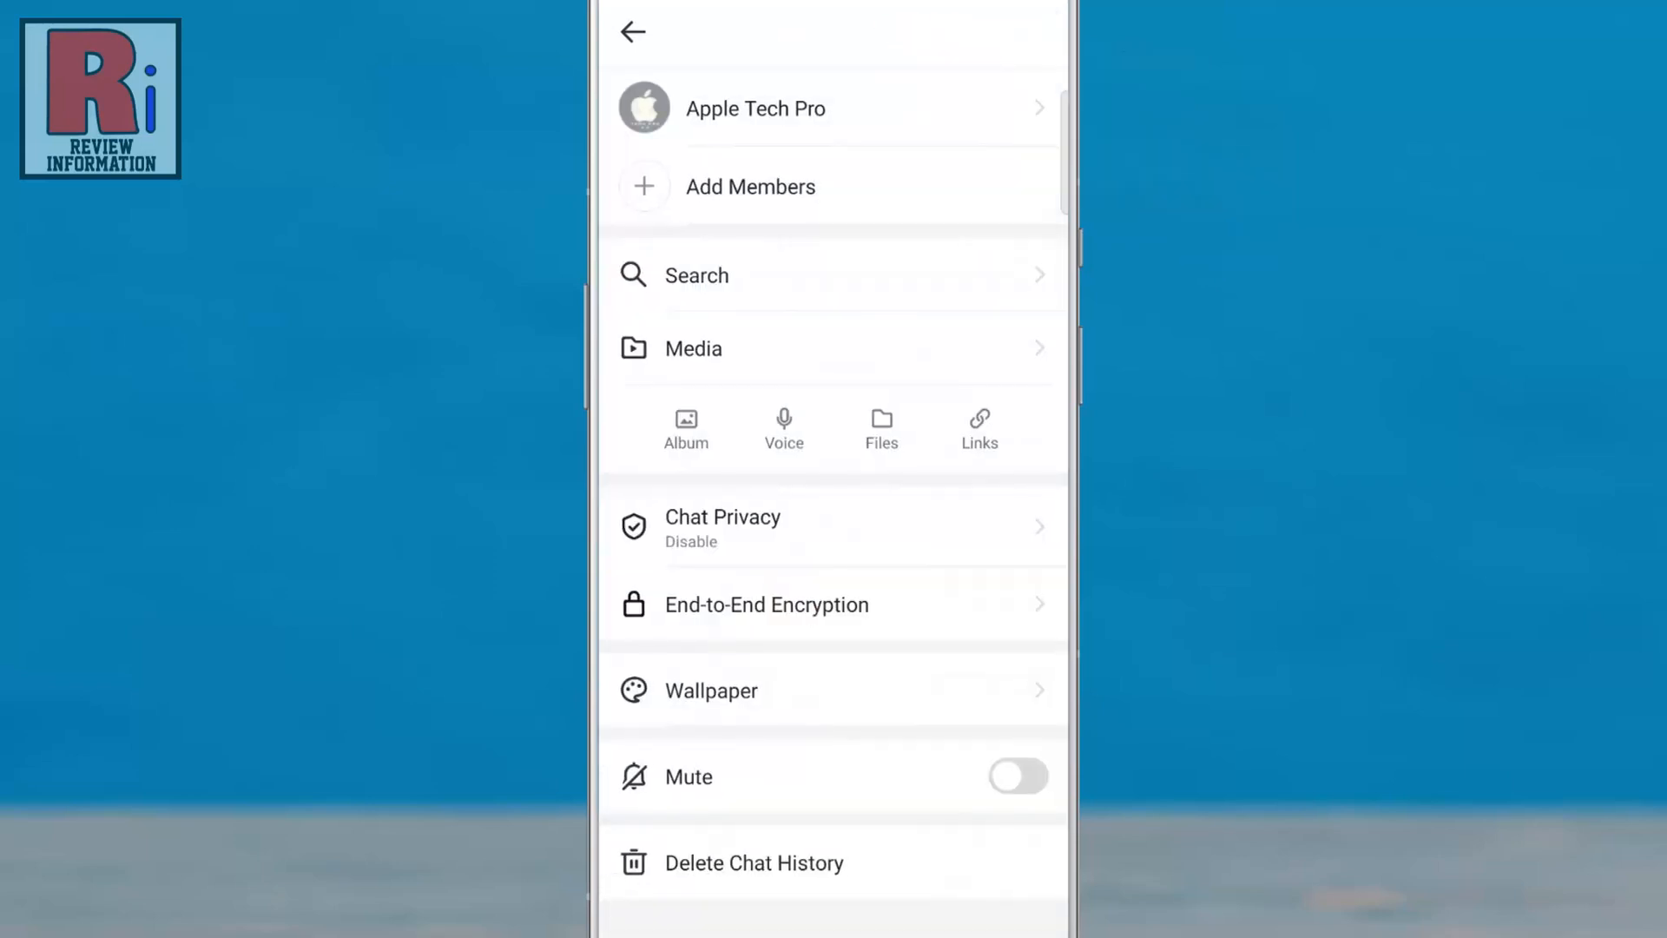
pyautogui.click(835, 108)
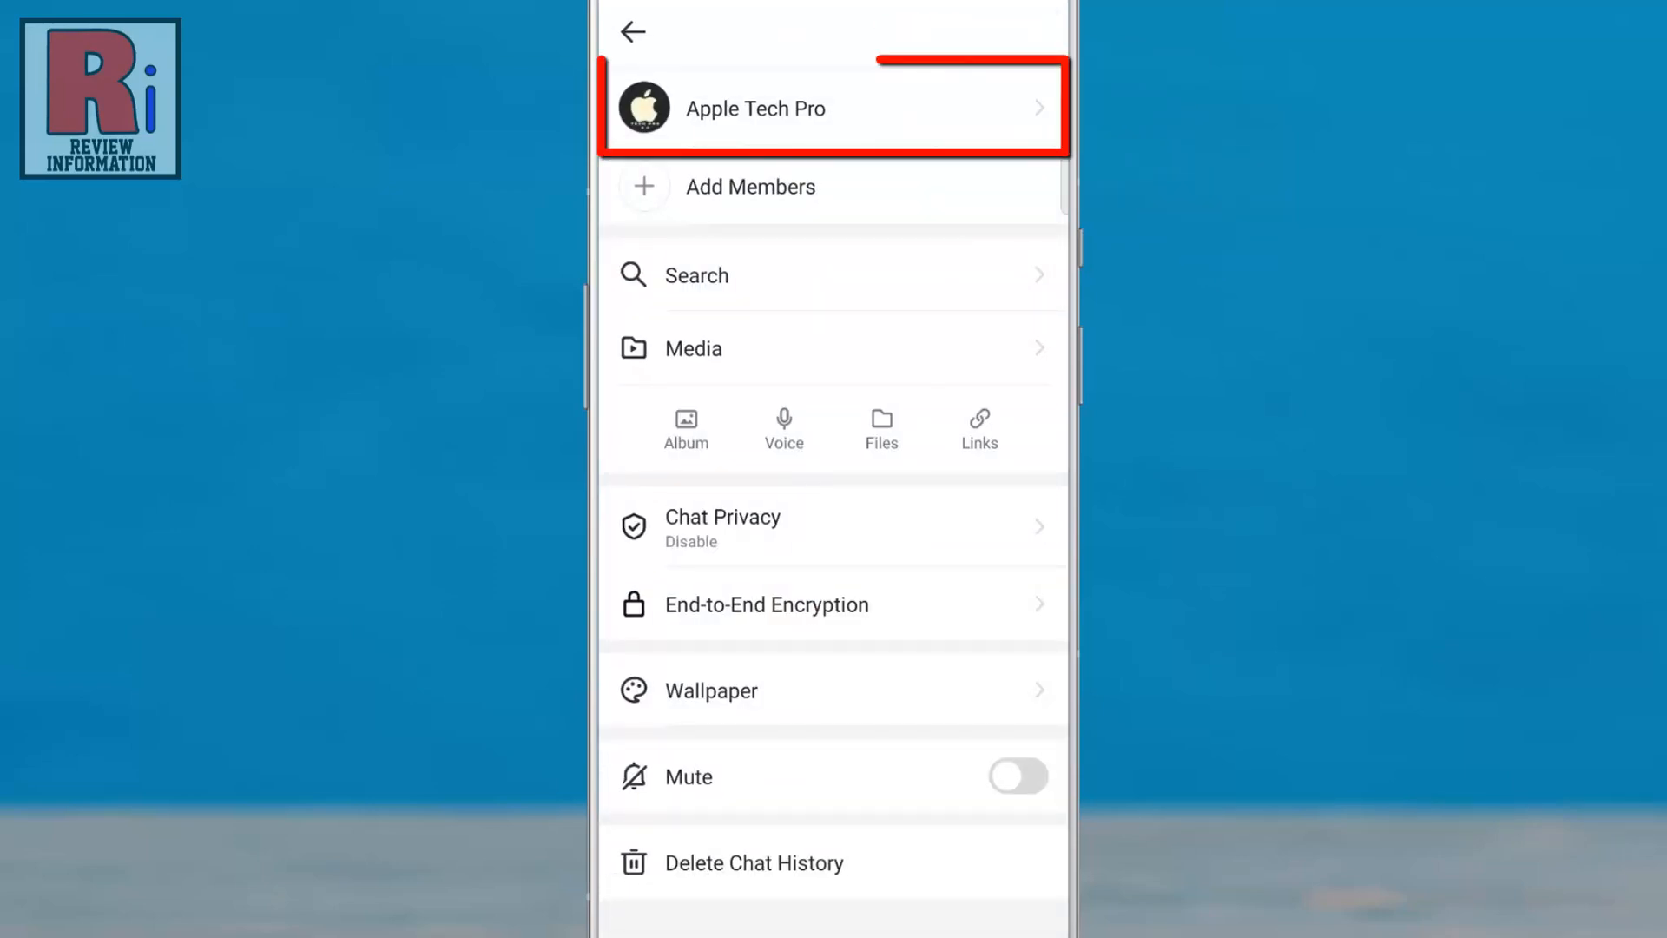
pyautogui.click(757, 109)
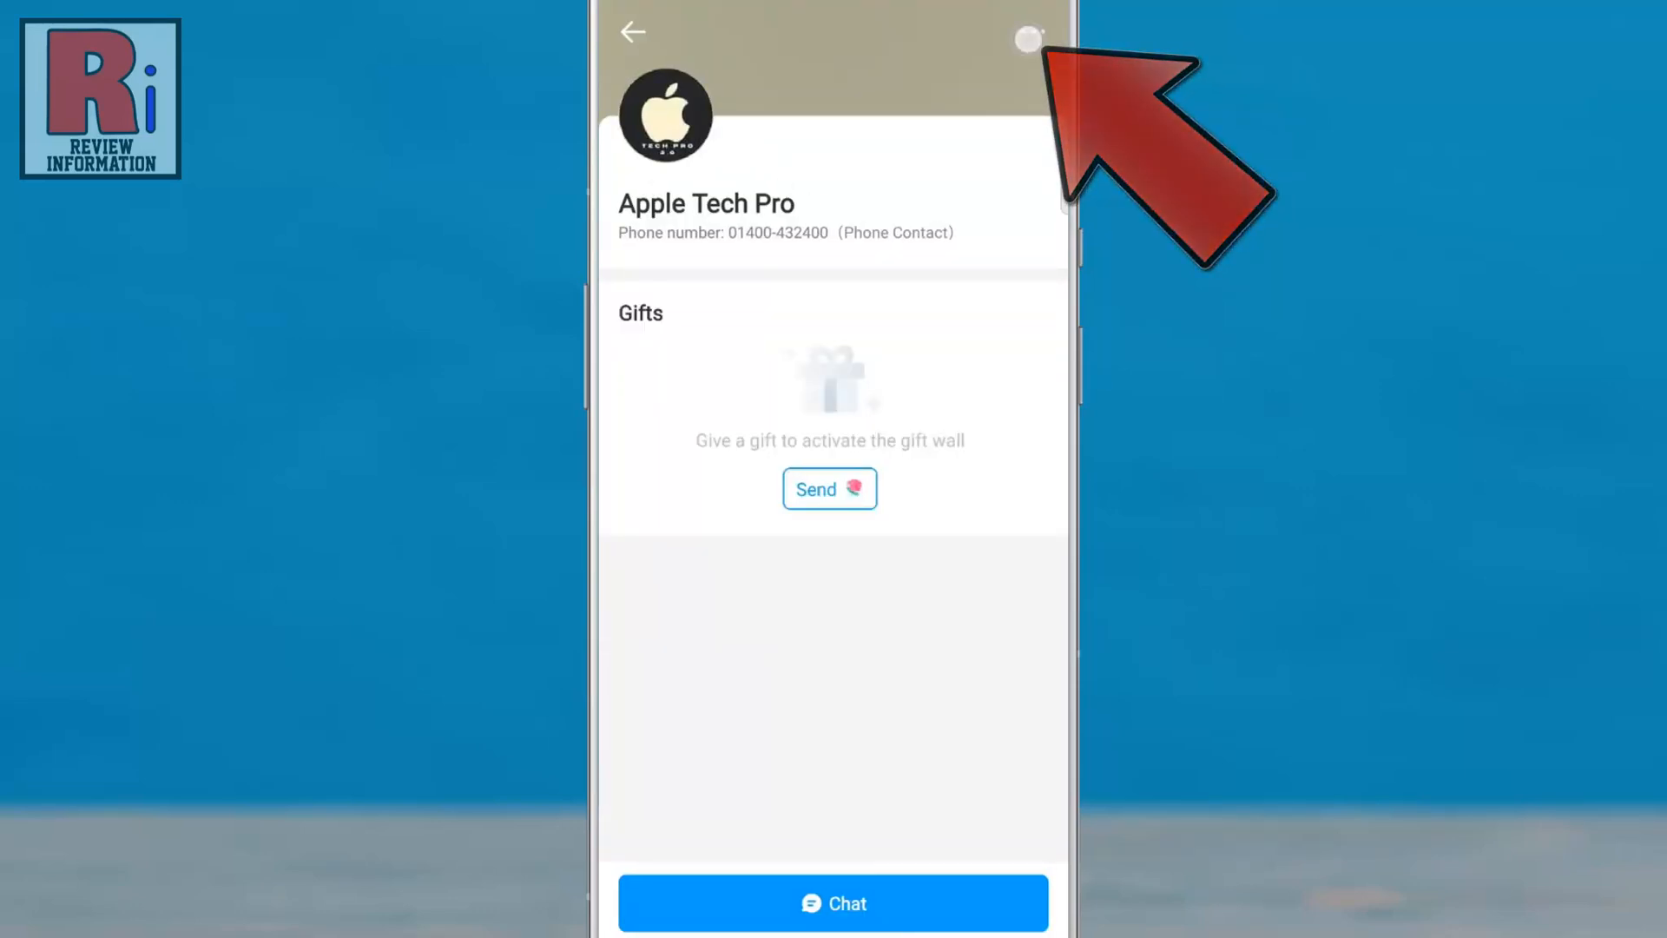
pyautogui.click(1027, 35)
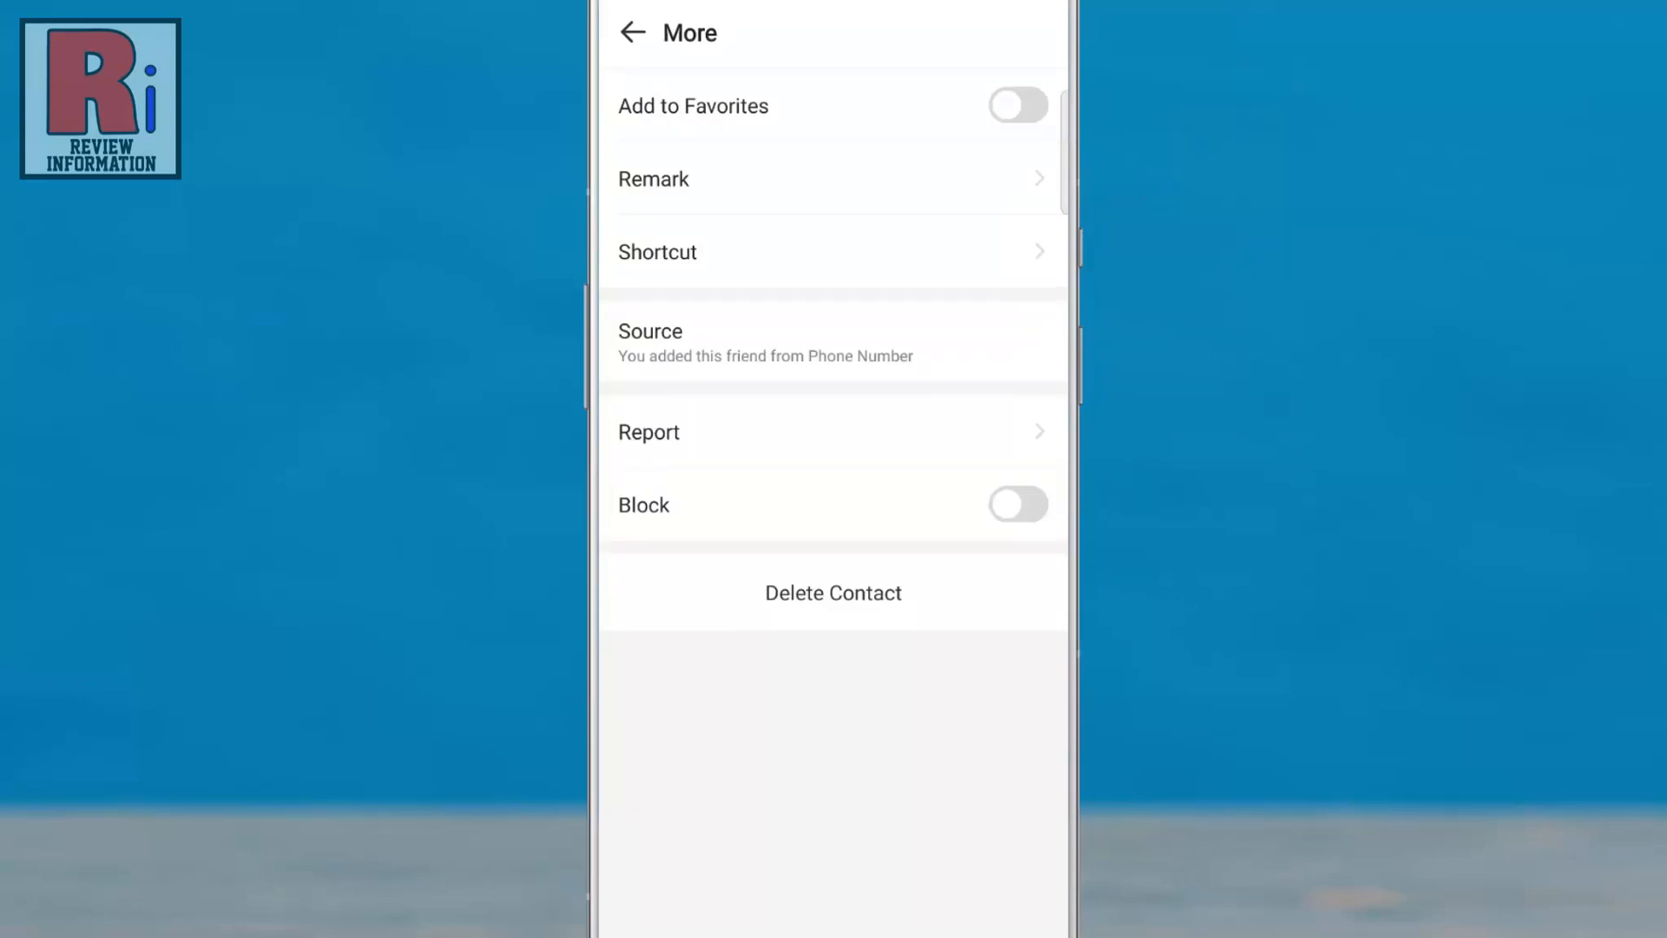
pyautogui.click(1018, 504)
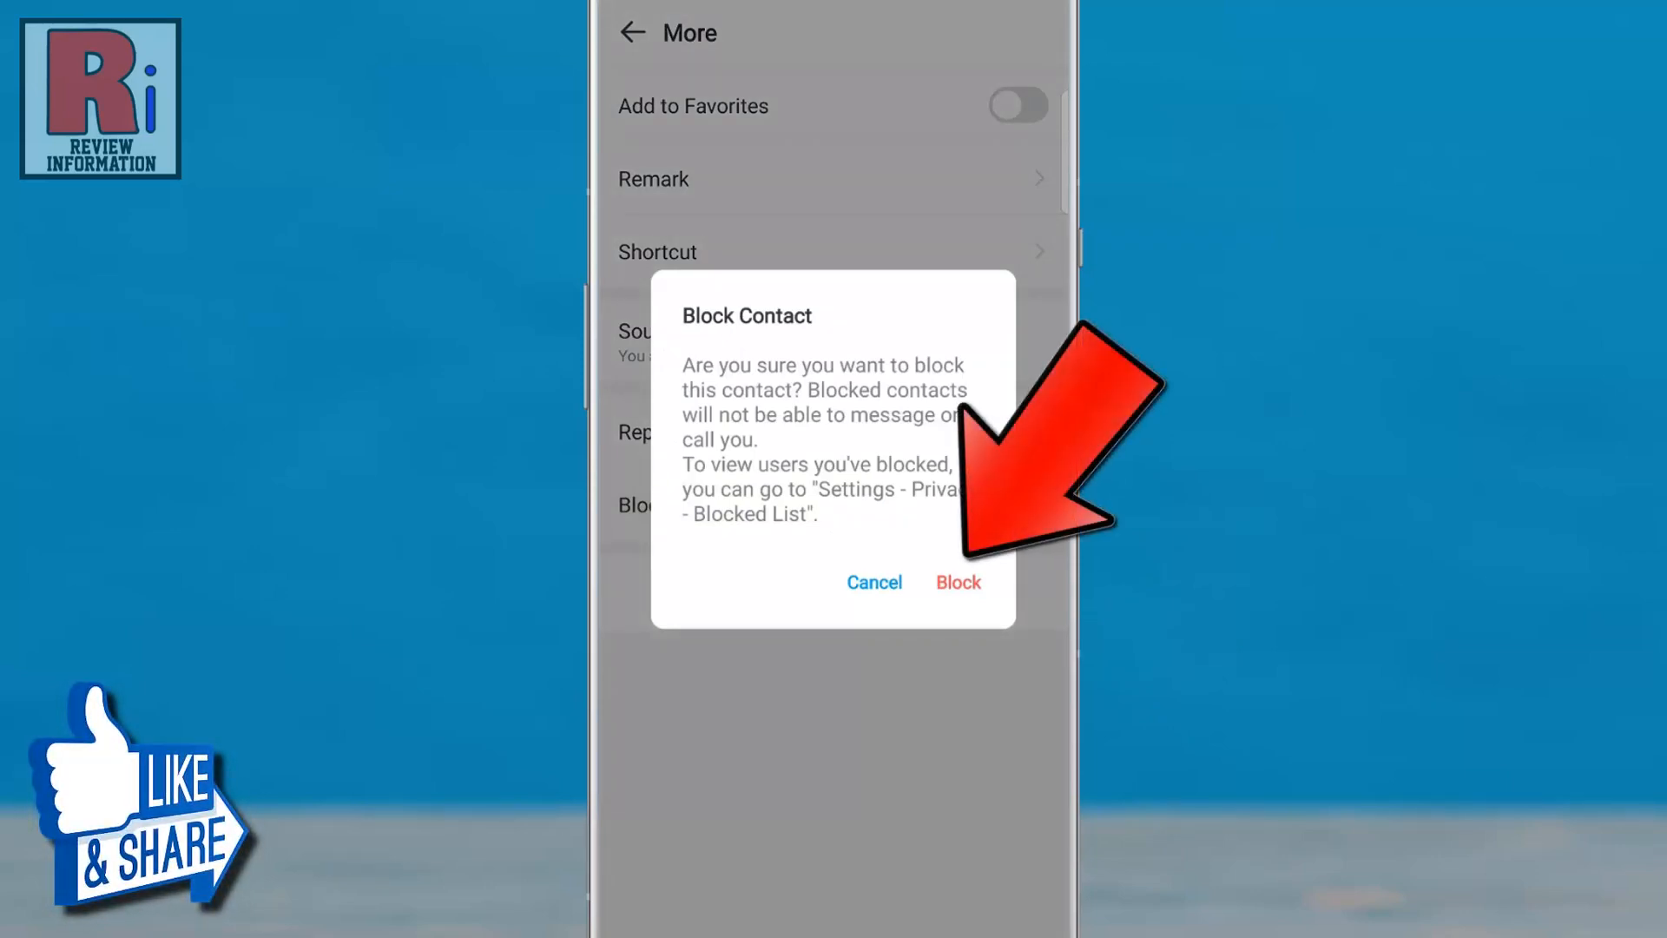
pyautogui.click(958, 582)
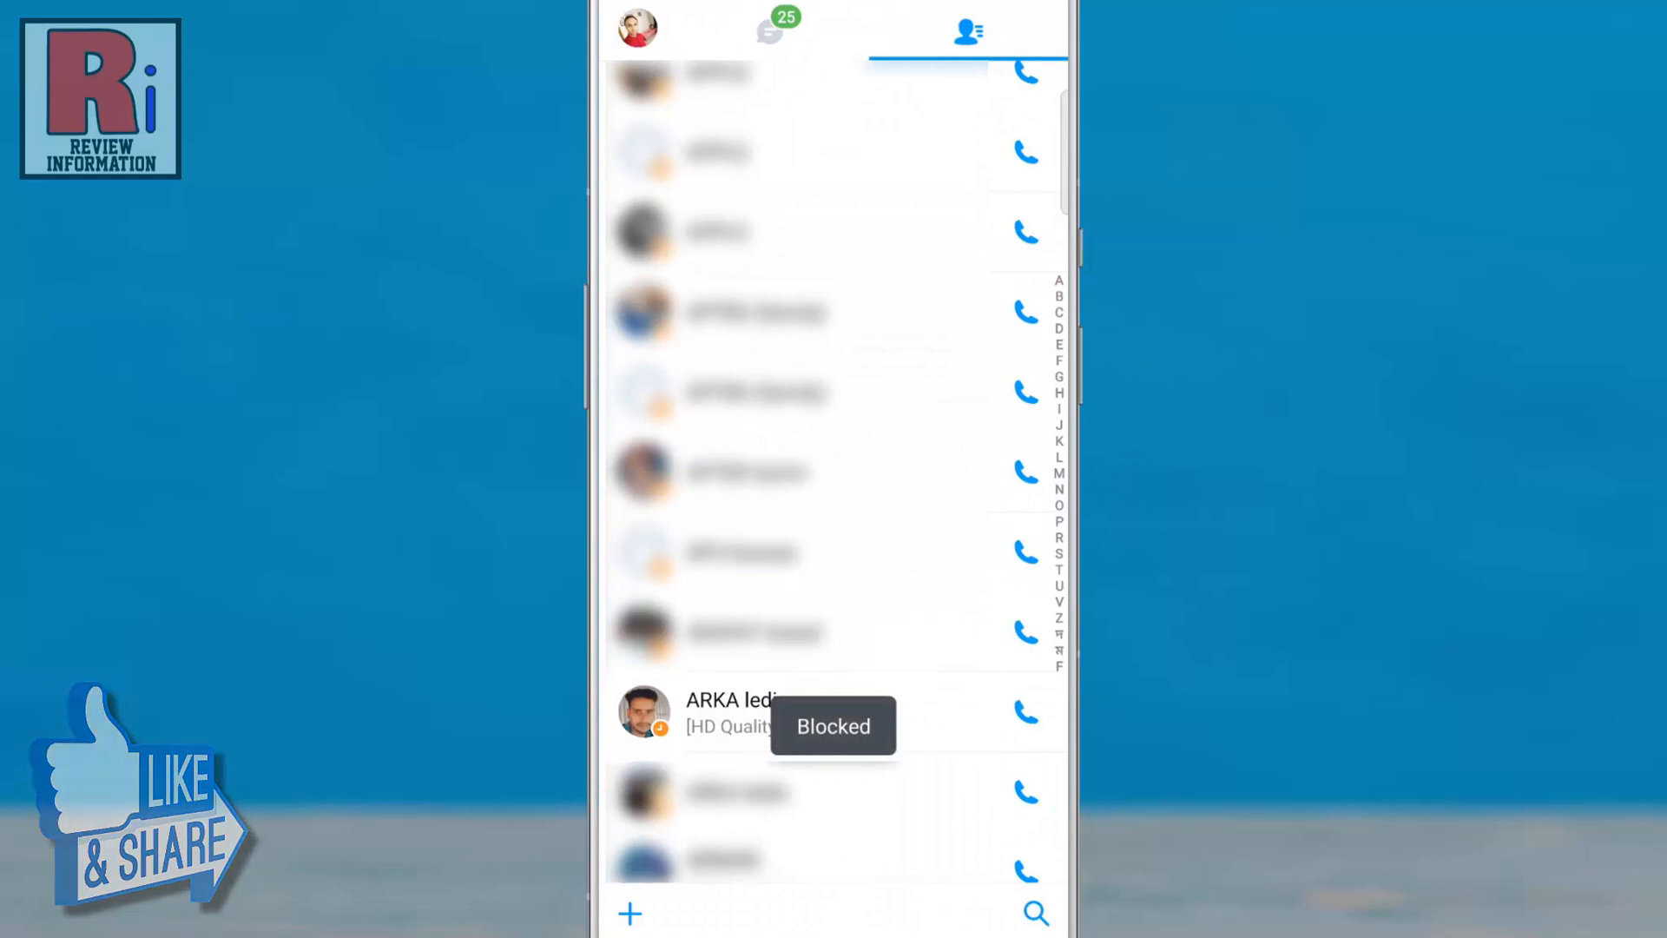